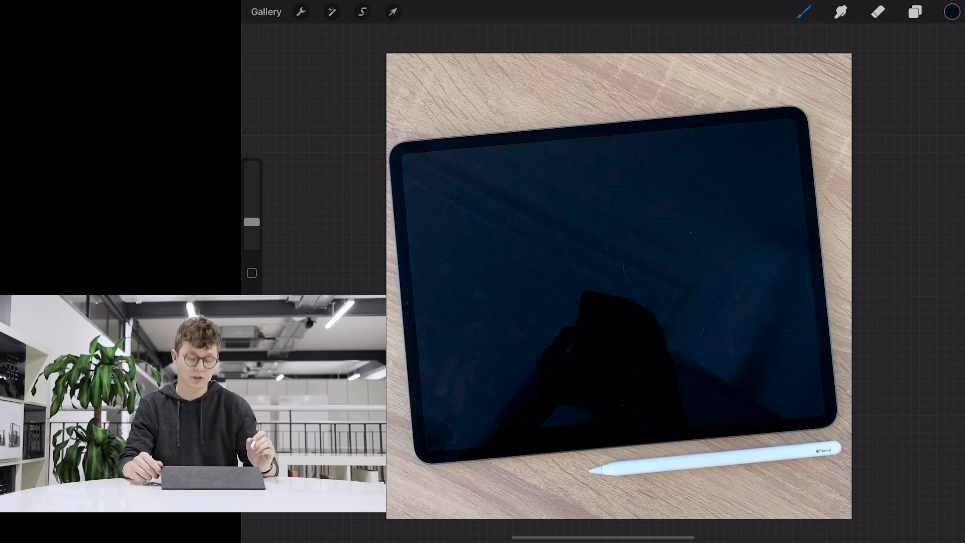
# On Layer 6, trace the iPad screen edges with a freehand selection for the dark navy fill
pyautogui.click(914, 11)
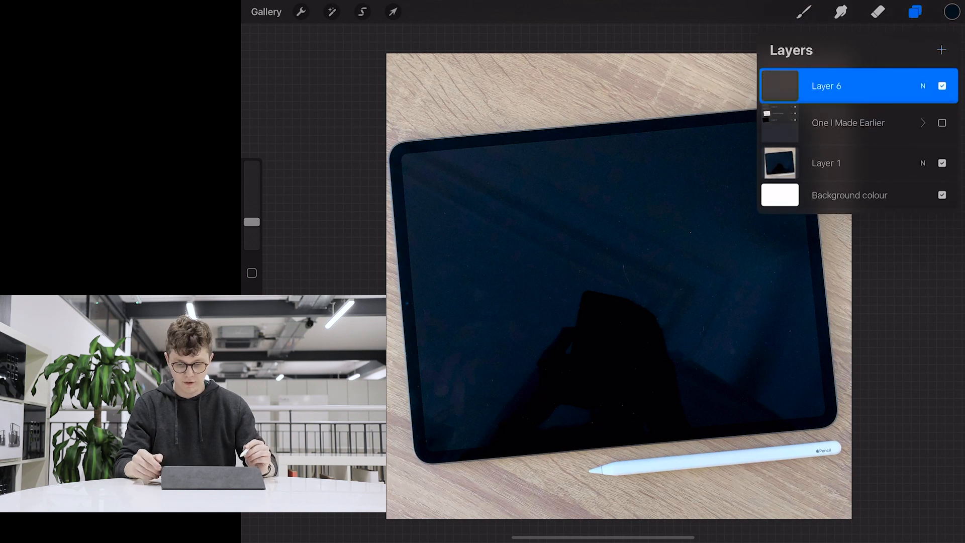
pyautogui.click(915, 11)
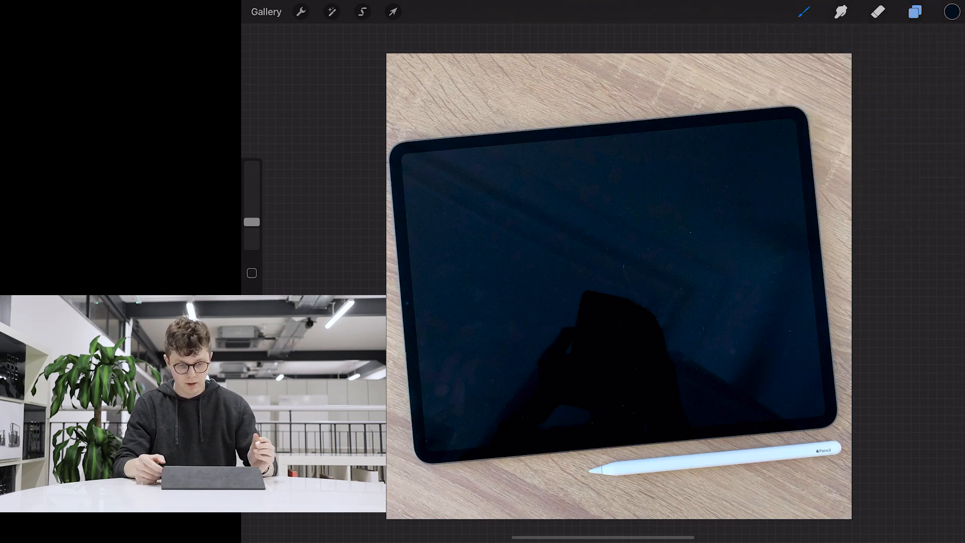
pyautogui.click(362, 11)
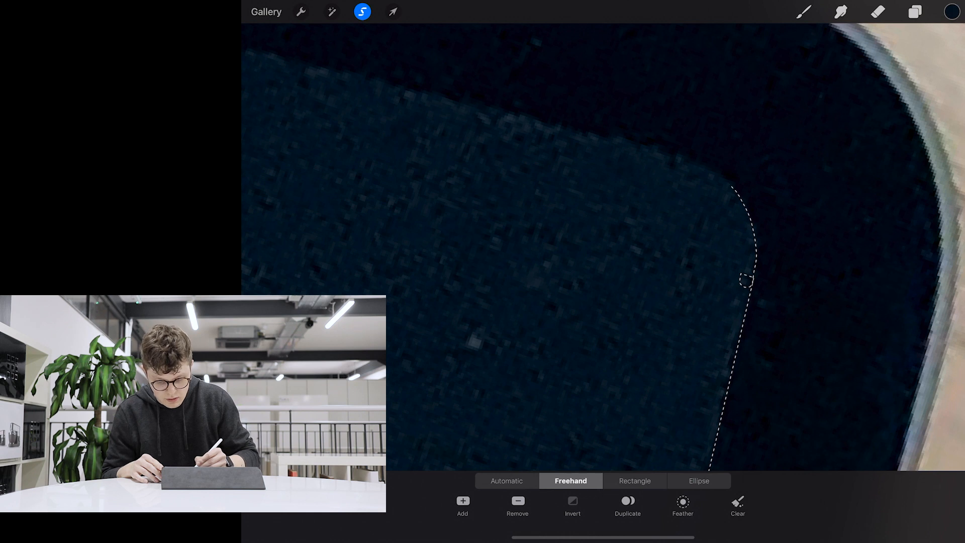
pyautogui.moveTo(746, 280); pyautogui.dragTo(665, 153)
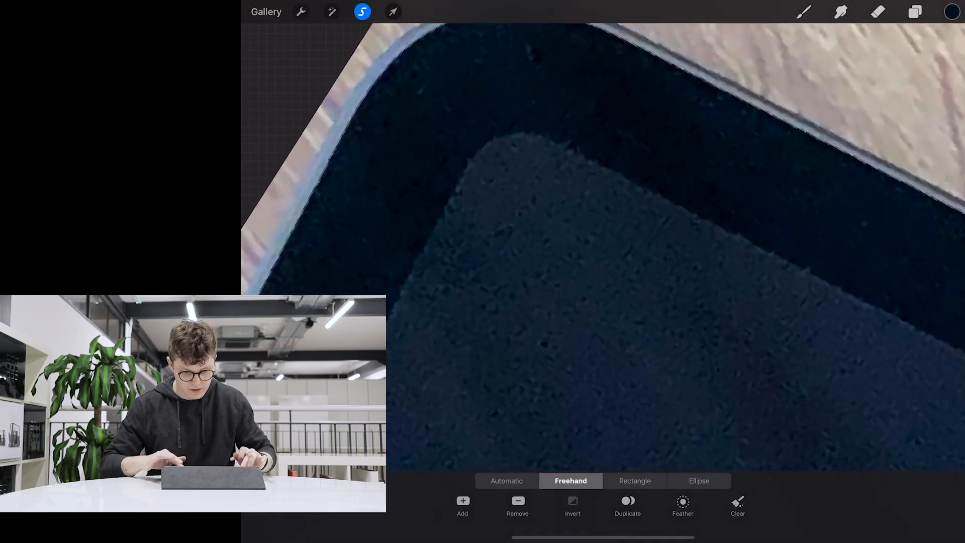
pyautogui.moveTo(566, 142); pyautogui.dragTo(959, 345)
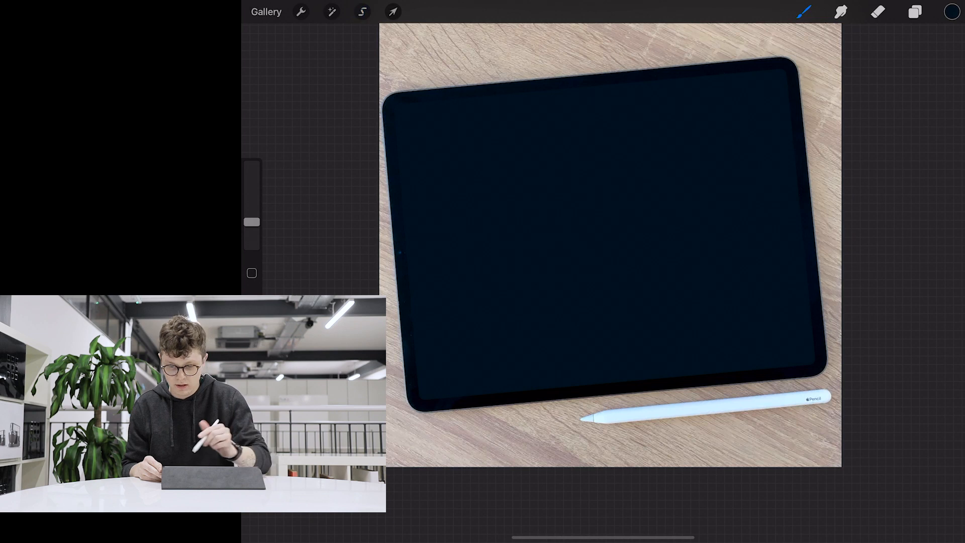
pyautogui.click(915, 11)
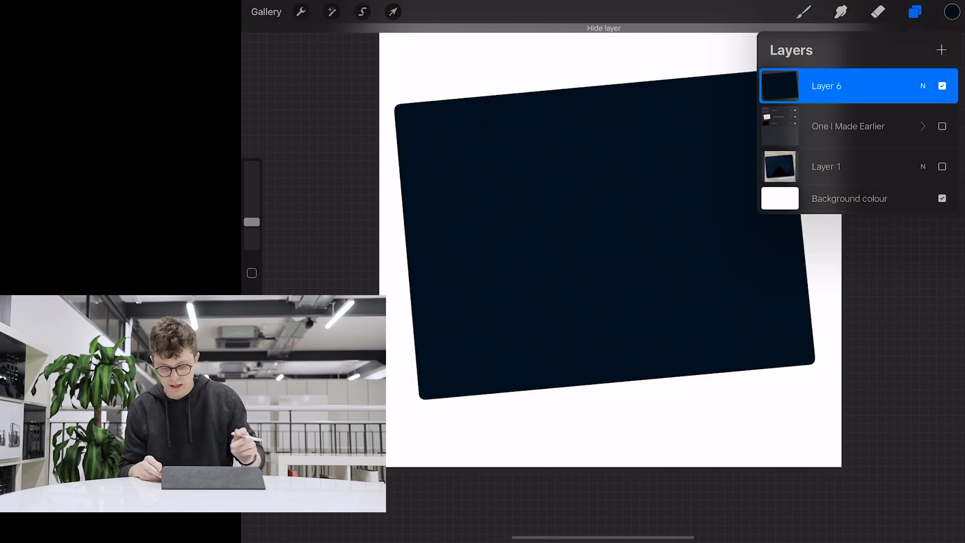
pyautogui.click(914, 11)
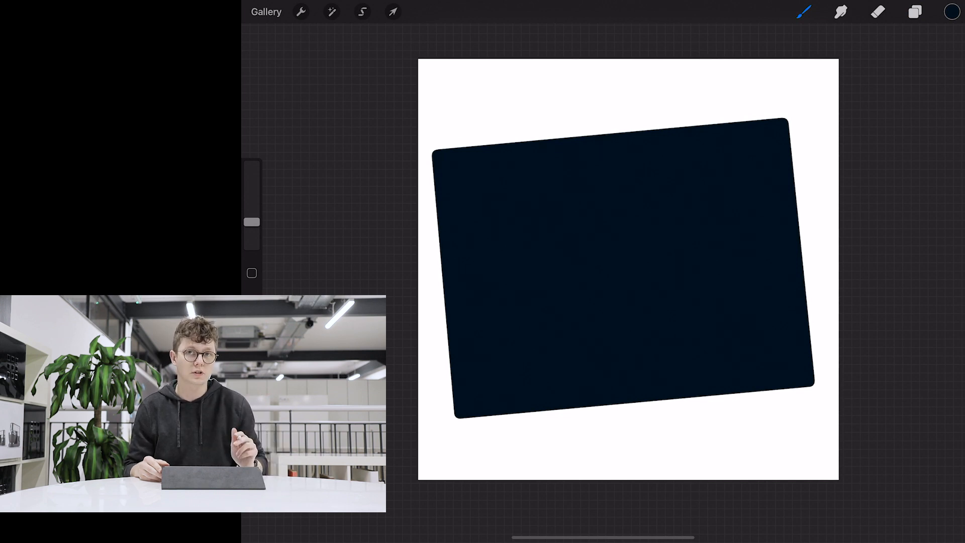
pyautogui.click(914, 11)
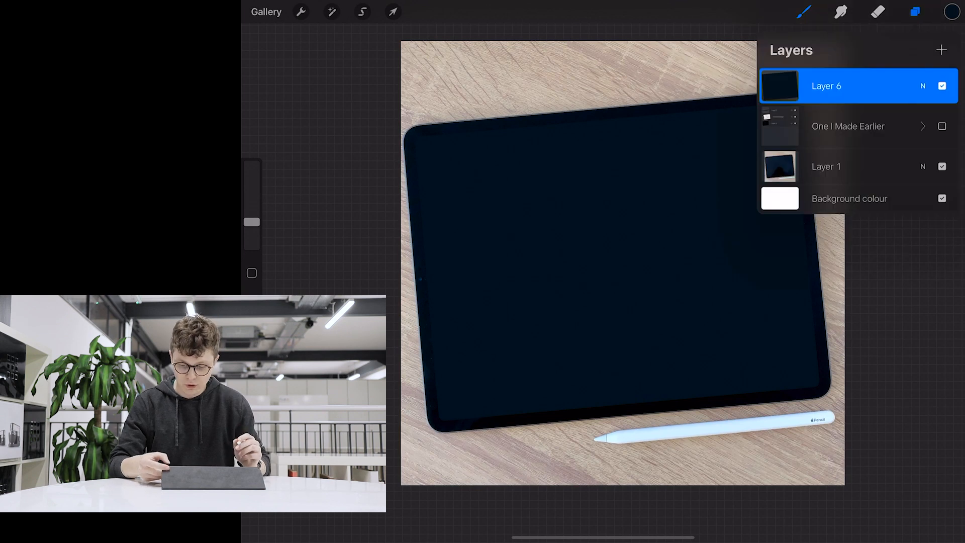
# Insert the glasses illustration screenshot from Photos onto the canvas
pyautogui.click(301, 12)
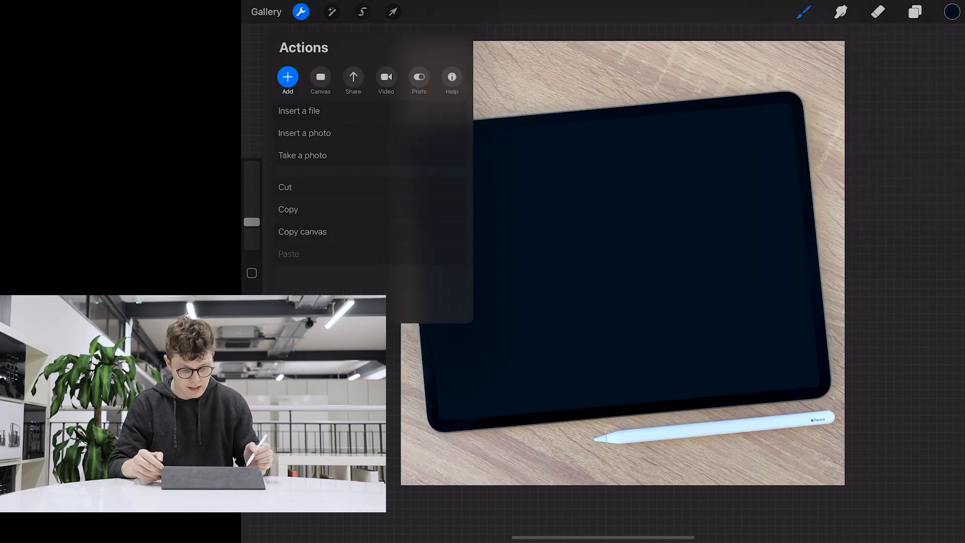
pyautogui.click(304, 133)
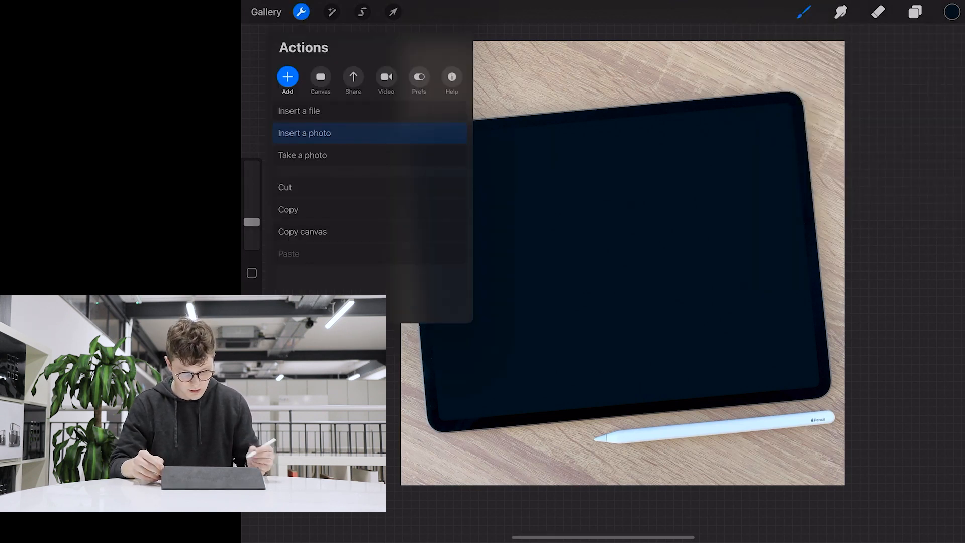
pyautogui.click(305, 132)
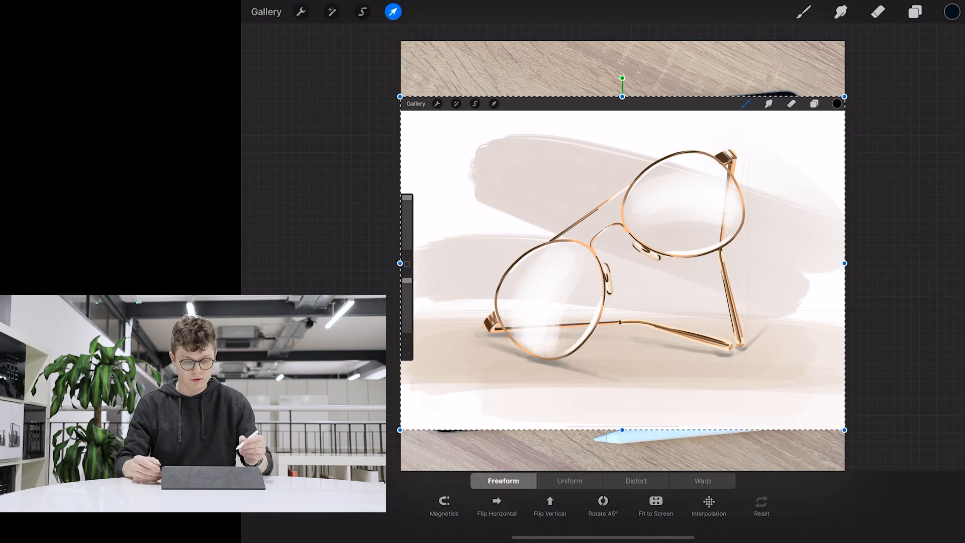
pyautogui.click(393, 12)
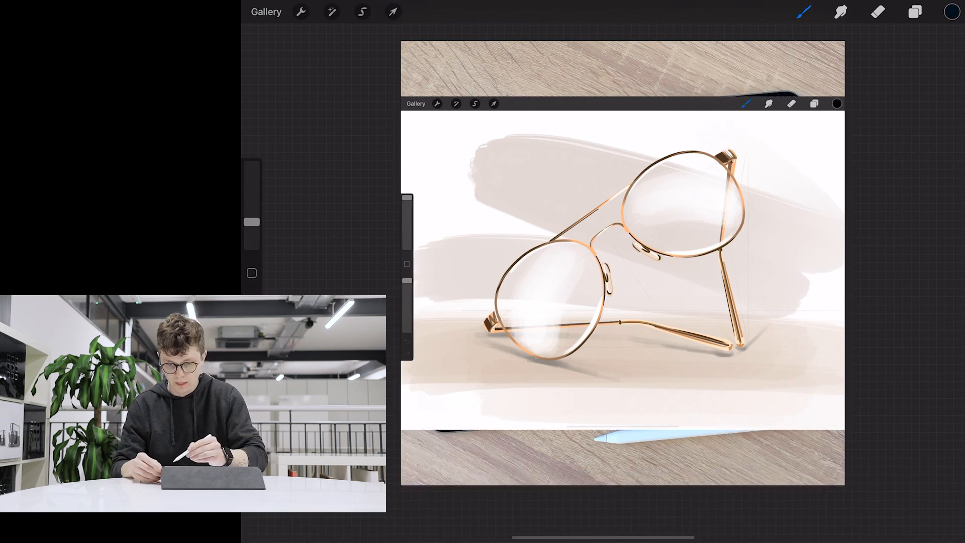
# Adjust the inserted image's blending in Layers and begin transforming it to fit the screen
pyautogui.click(914, 11)
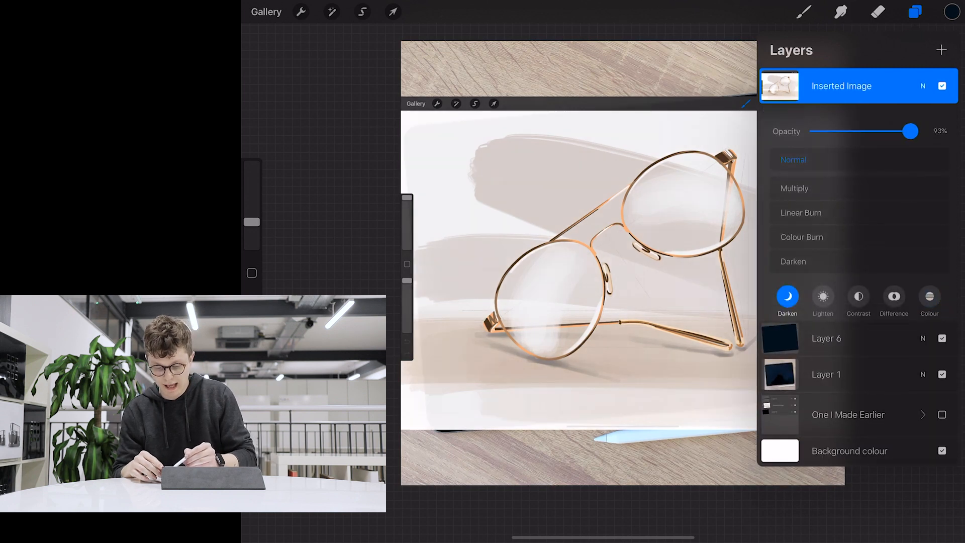
pyautogui.moveTo(911, 131); pyautogui.dragTo(818, 131)
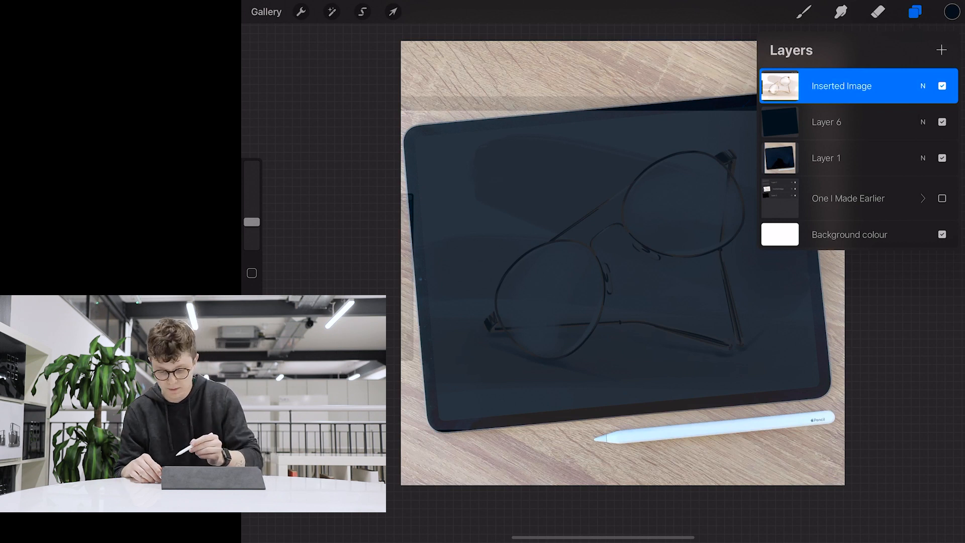
pyautogui.click(941, 157)
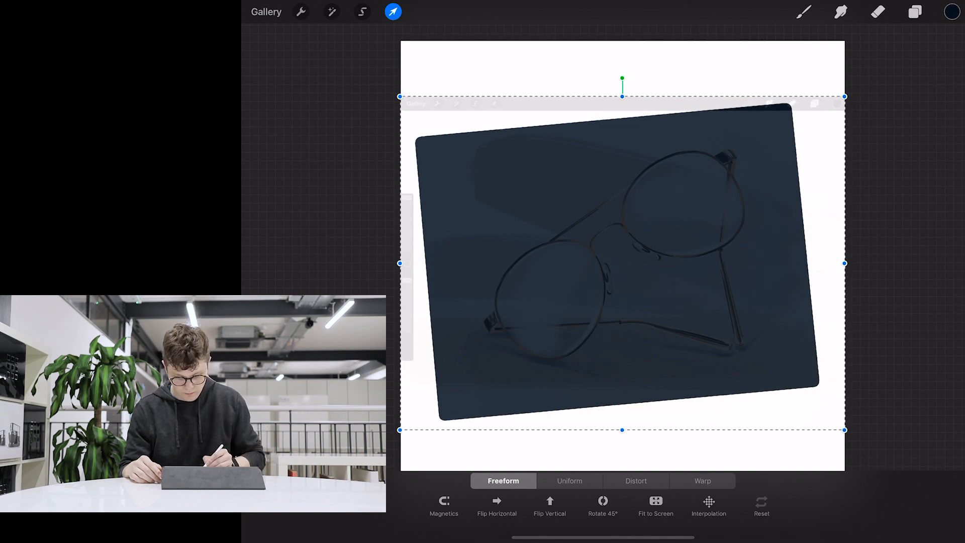
# Distort the screenshot's corners independently so it matches the tilted tablet screen outline
pyautogui.click(635, 480)
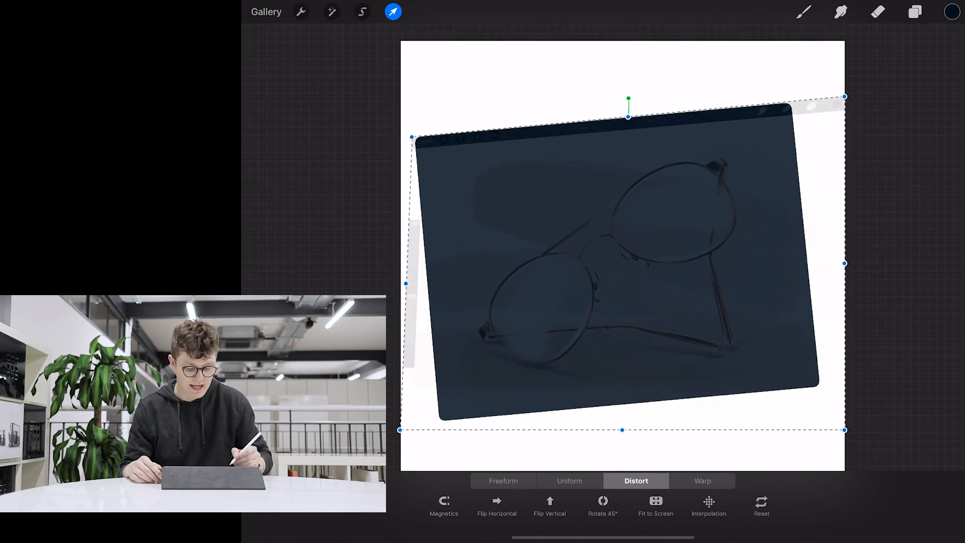
pyautogui.moveTo(399, 429); pyautogui.dragTo(438, 423)
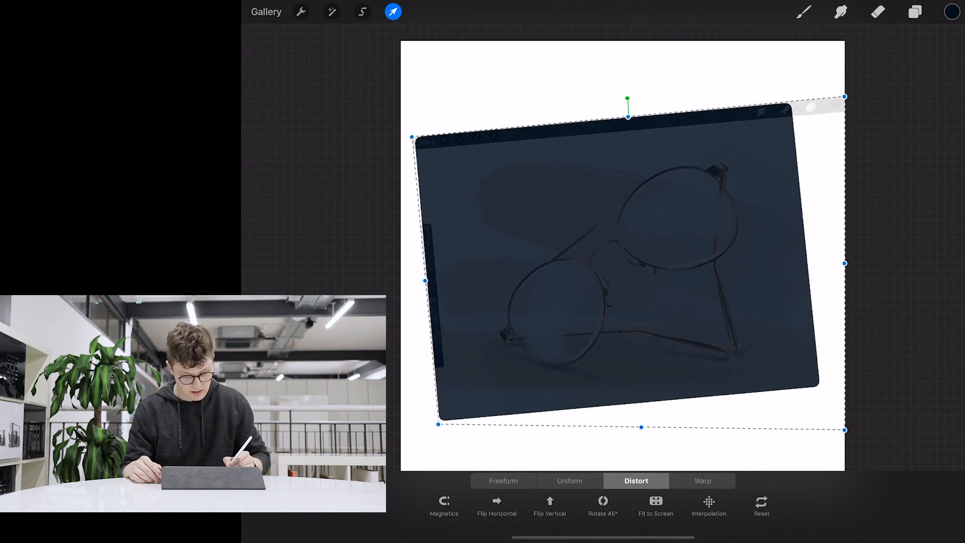
pyautogui.moveTo(843, 429); pyautogui.dragTo(835, 388)
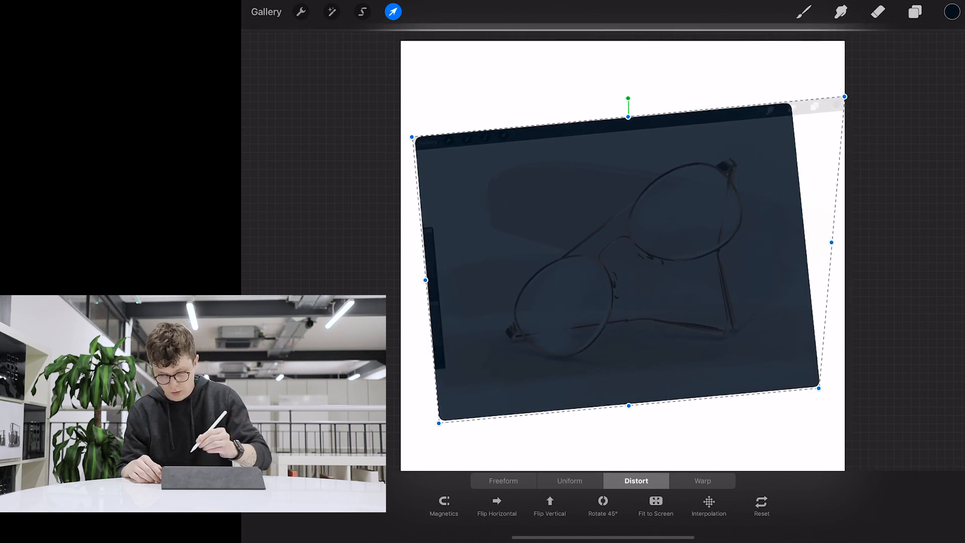
pyautogui.moveTo(844, 96); pyautogui.dragTo(791, 100)
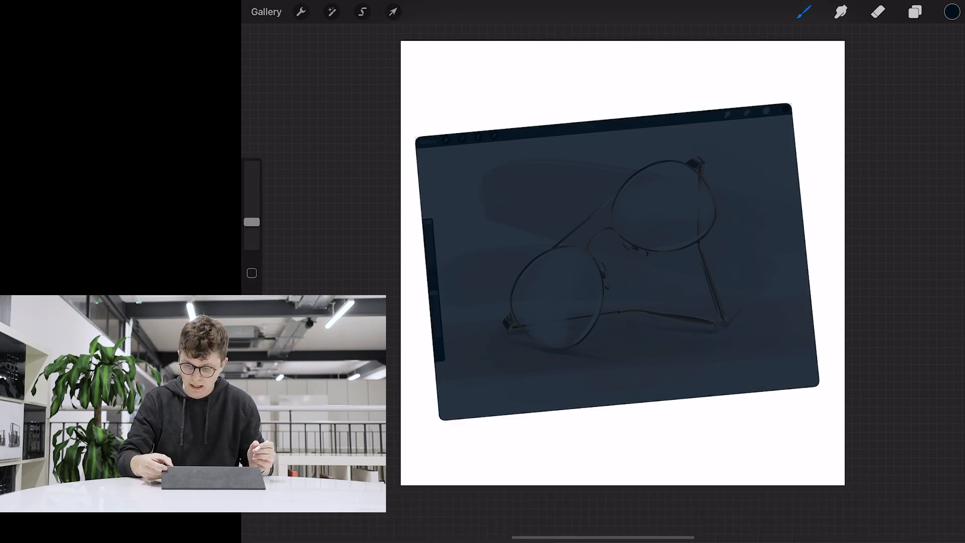
# Commit the transform and set the Inserted Image layer as a clipping mask on the screen shape
pyautogui.click(915, 13)
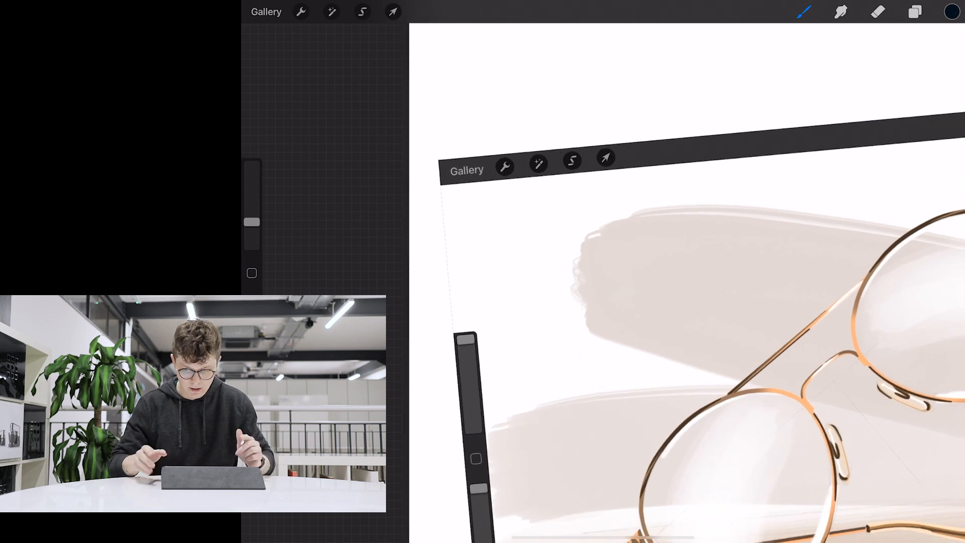
pyautogui.click(914, 11)
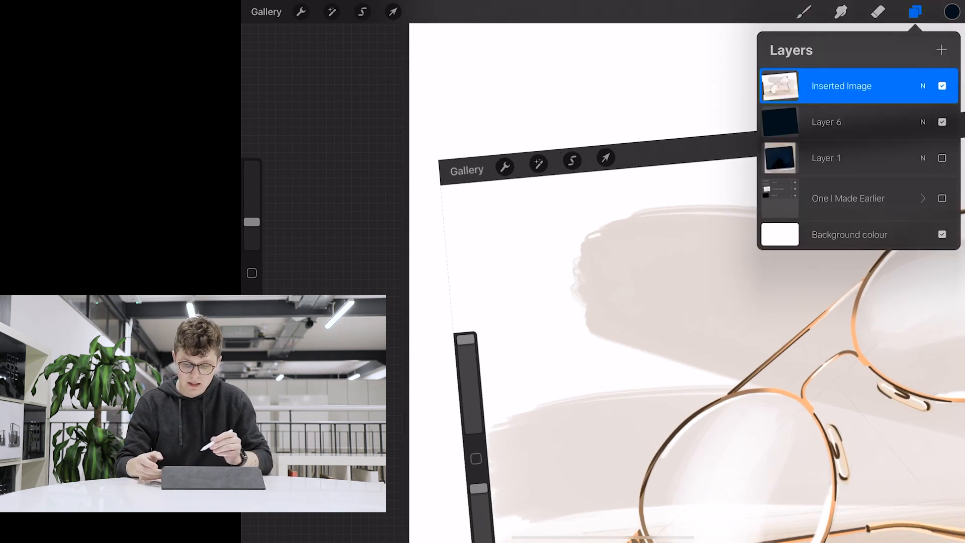
pyautogui.click(841, 86)
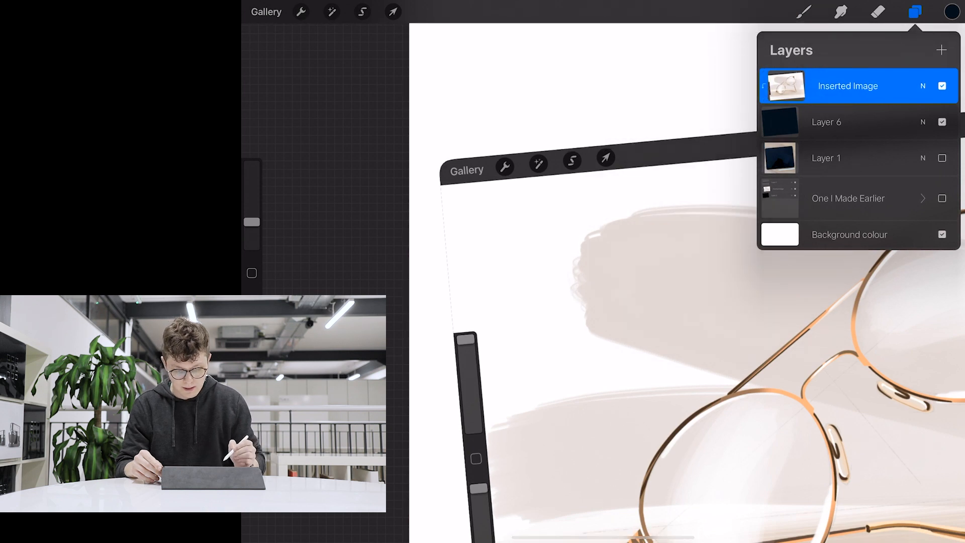
pyautogui.click(915, 11)
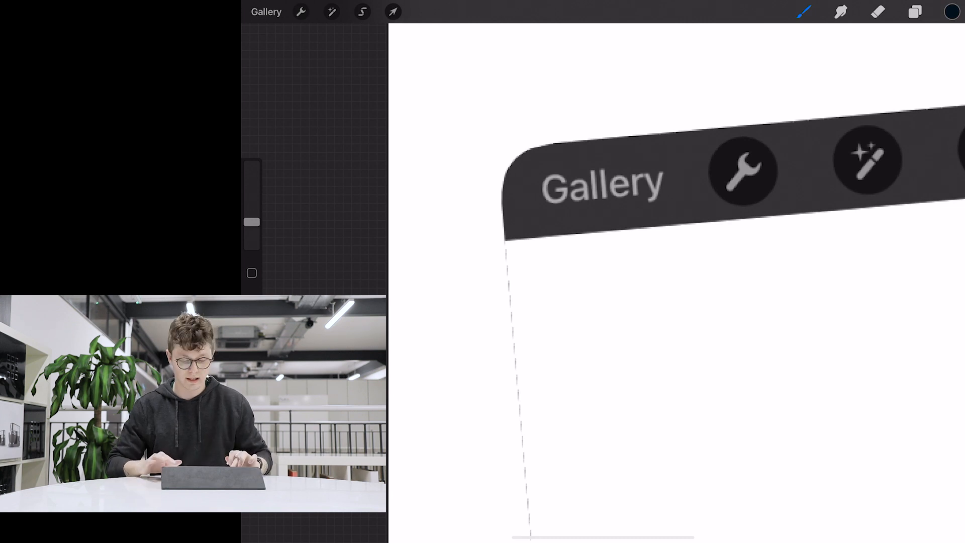
# Make Layer 1 visible so the tablet photo shows beneath the clipped screenshot
pyautogui.click(914, 11)
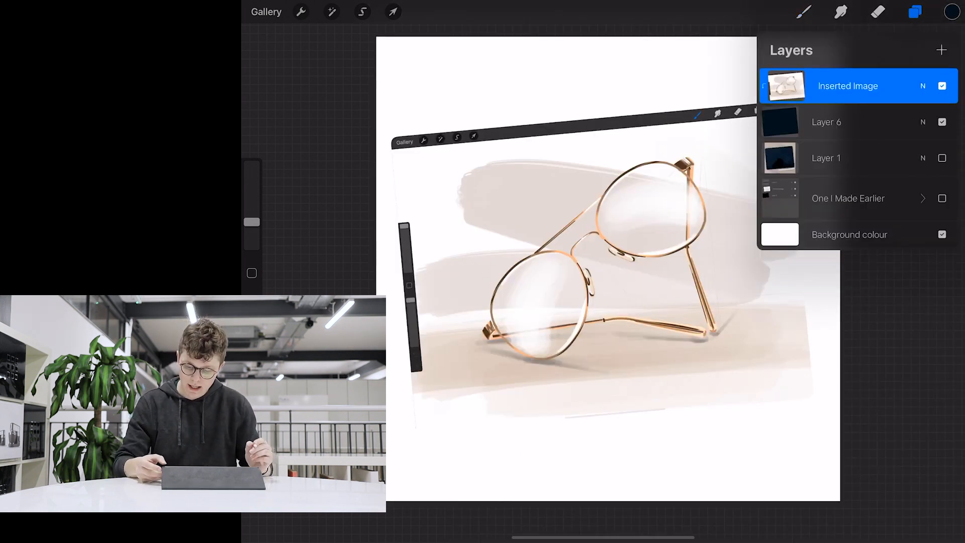
pyautogui.click(914, 11)
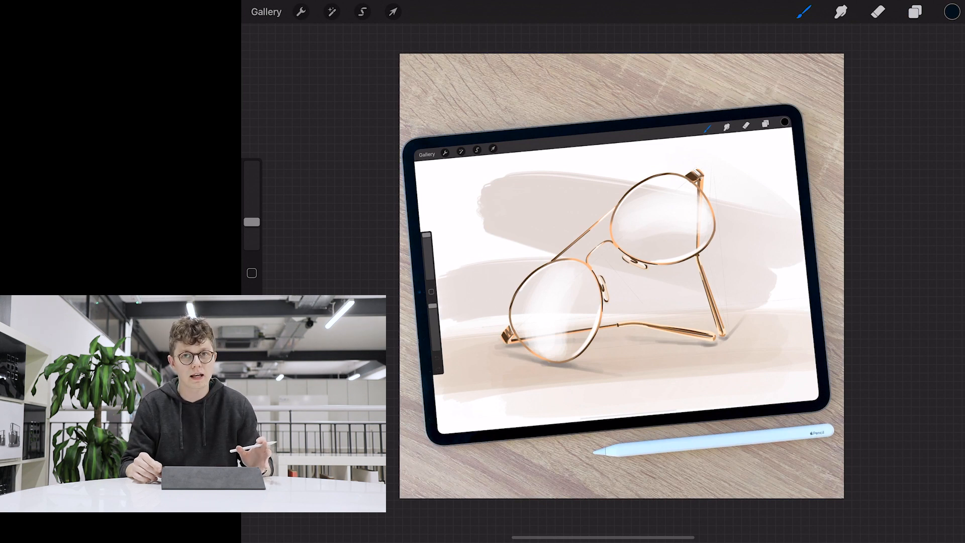
# Add a new empty layer on top of the stack for the pencil shape
pyautogui.click(914, 11)
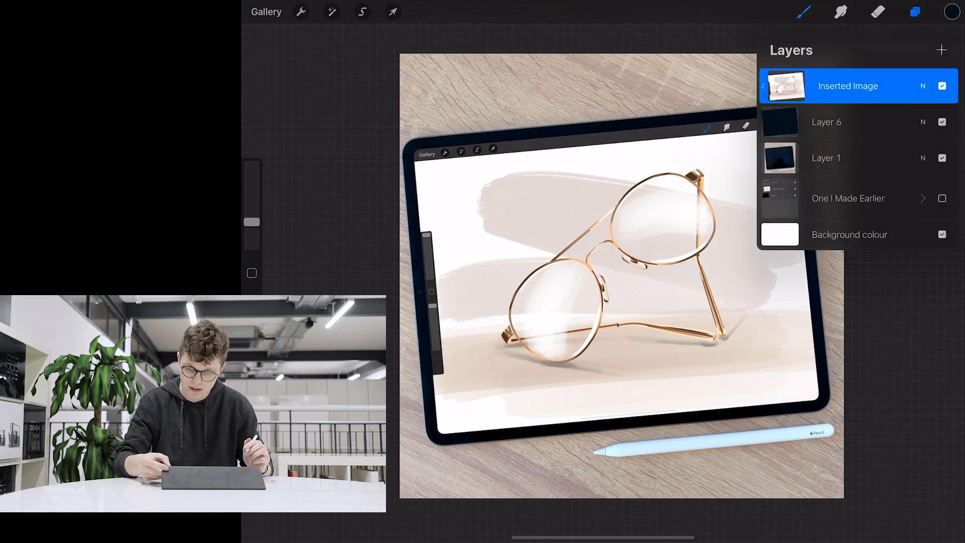
pyautogui.click(940, 50)
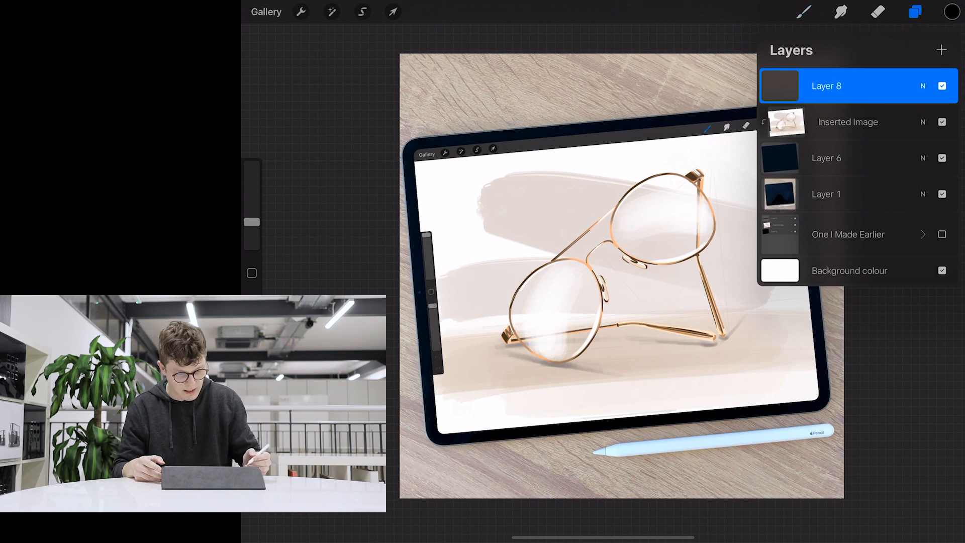
pyautogui.click(803, 11)
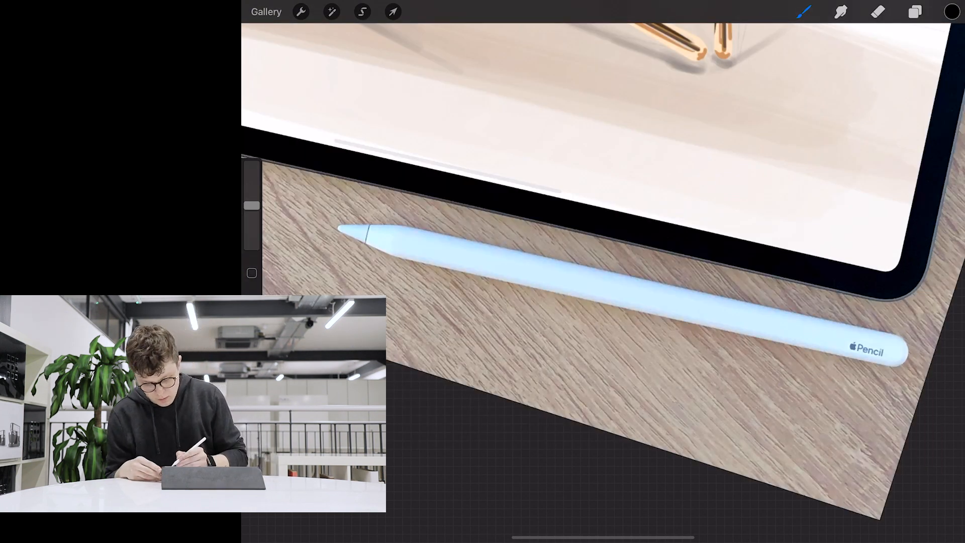
# Draw a straight-line outline along the Apple Pencil and colour-drop it solid black
pyautogui.moveTo(388, 210); pyautogui.dragTo(892, 333)
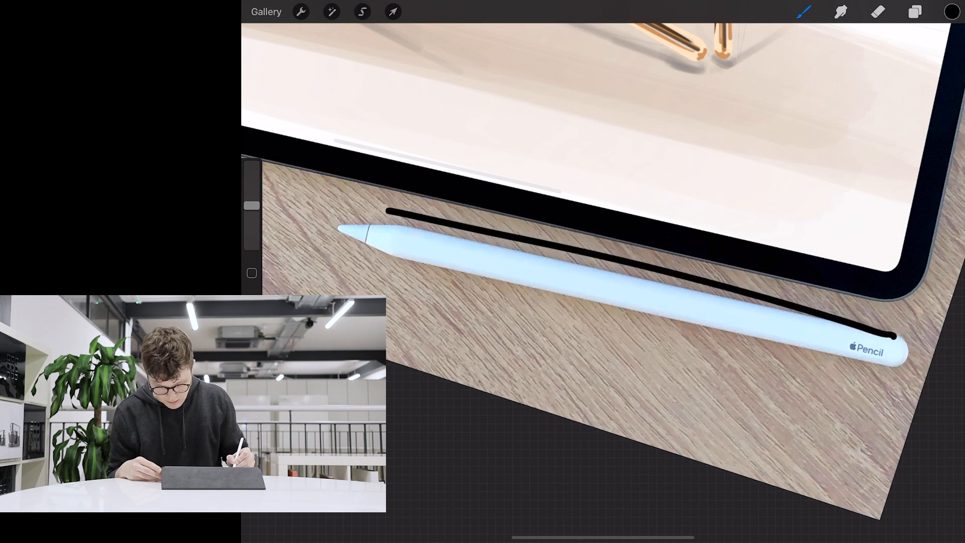
pyautogui.moveTo(390, 209); pyautogui.dragTo(890, 336)
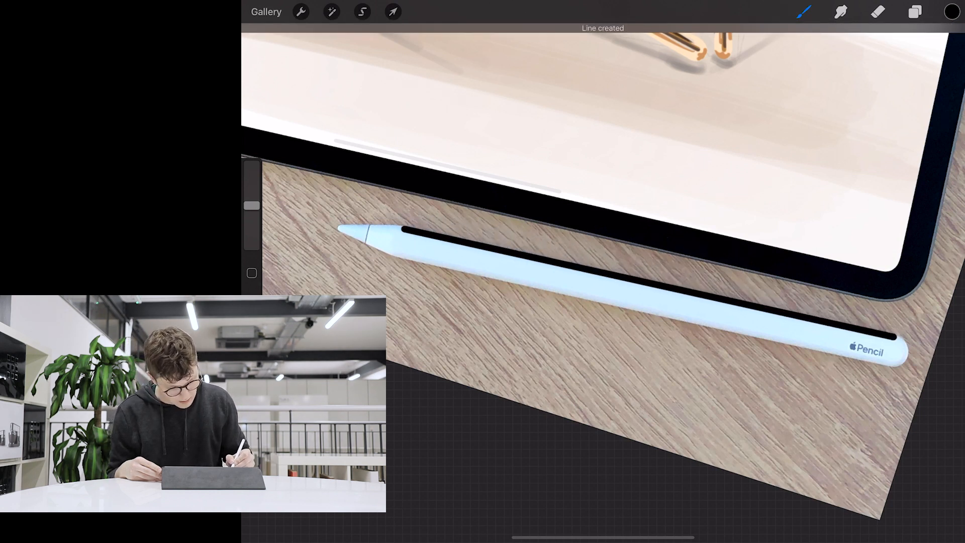
pyautogui.moveTo(424, 245); pyautogui.dragTo(889, 360)
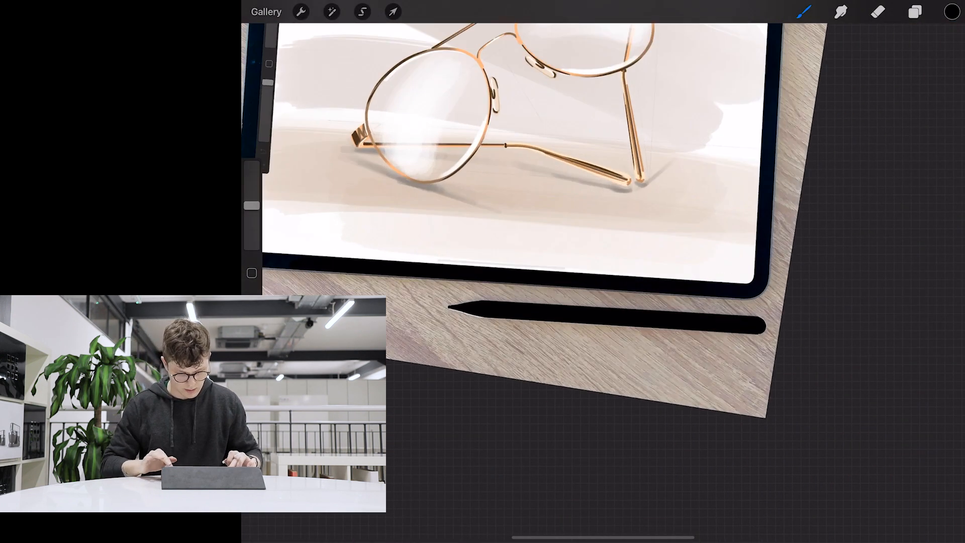
# Set Layer 8 to Saturation blend mode and toggle its visibility to compare the neutral pencil
pyautogui.click(914, 11)
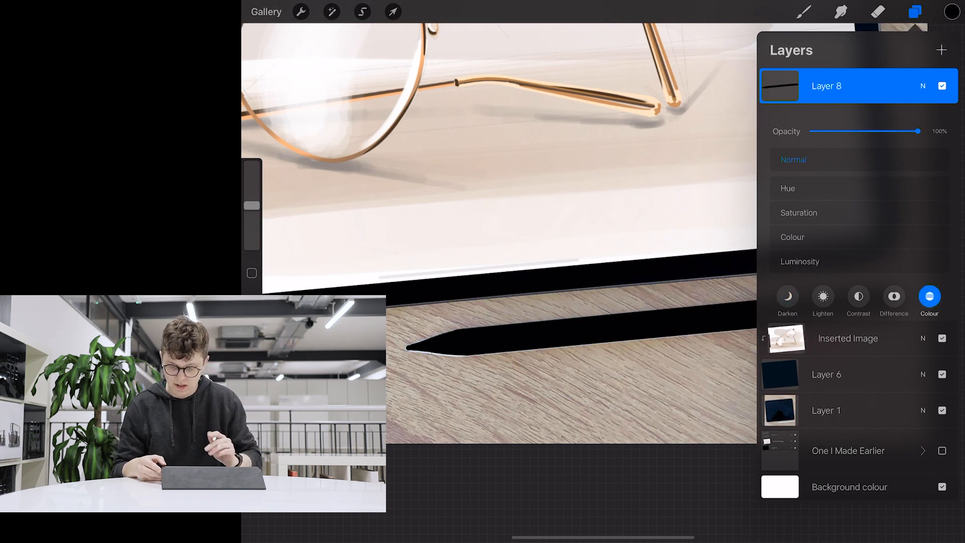
pyautogui.click(798, 212)
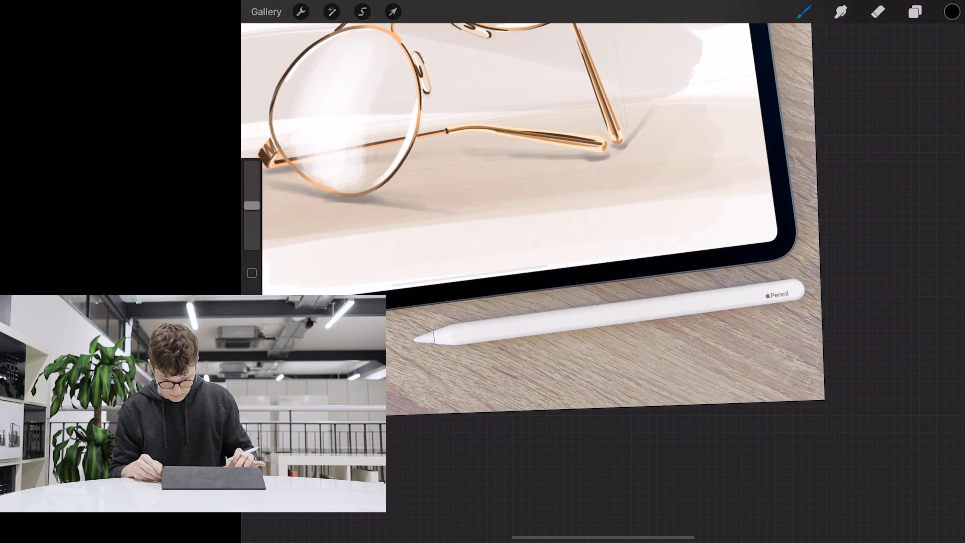
pyautogui.click(914, 11)
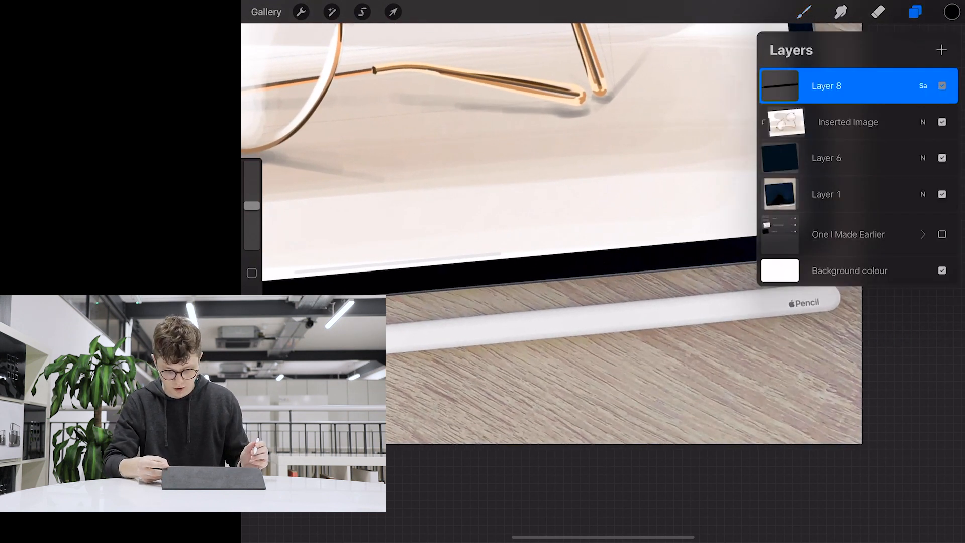
pyautogui.click(941, 86)
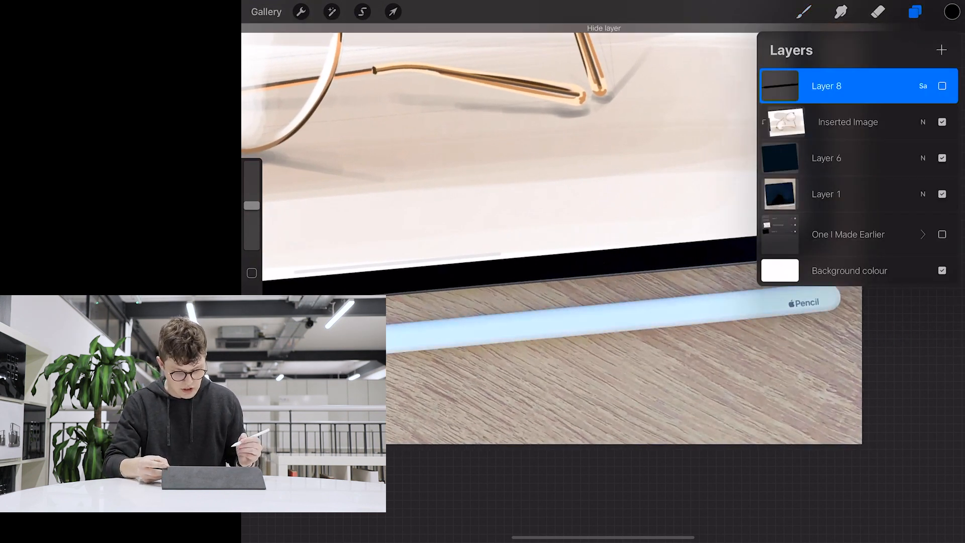
pyautogui.click(941, 86)
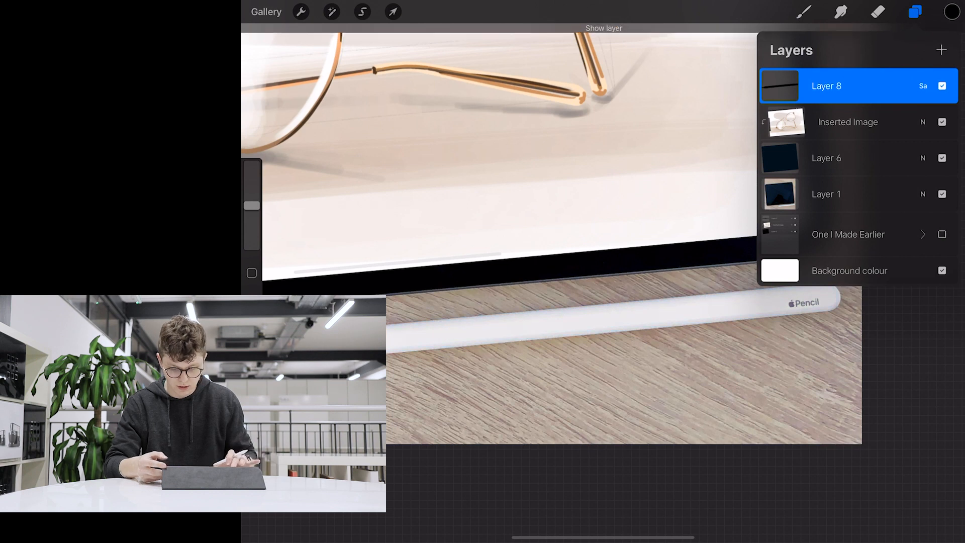